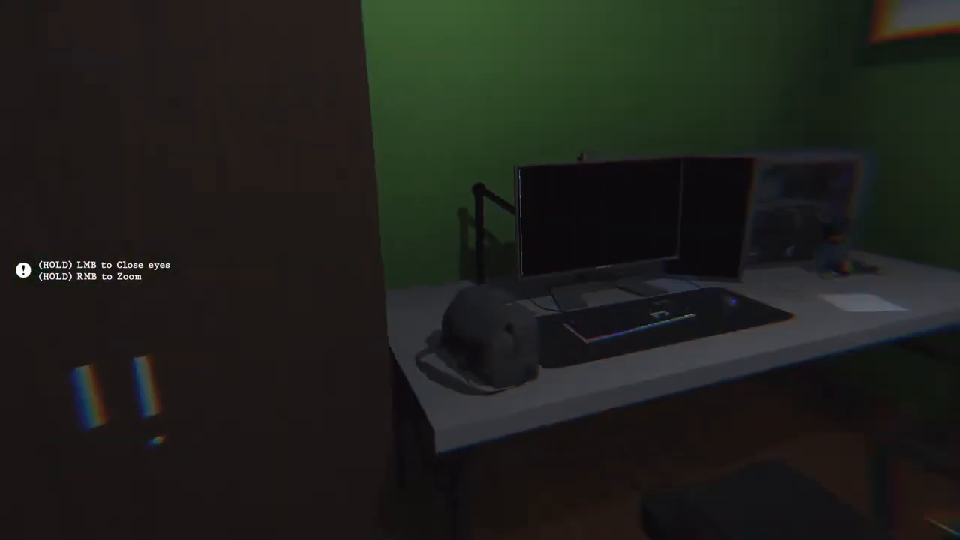
mouse_move(480, 270)
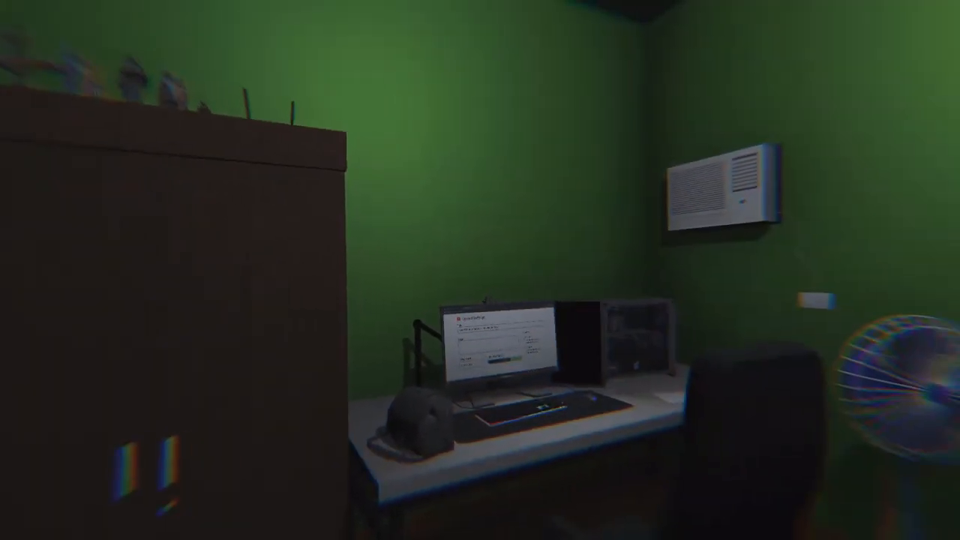
mouse_move(480, 270)
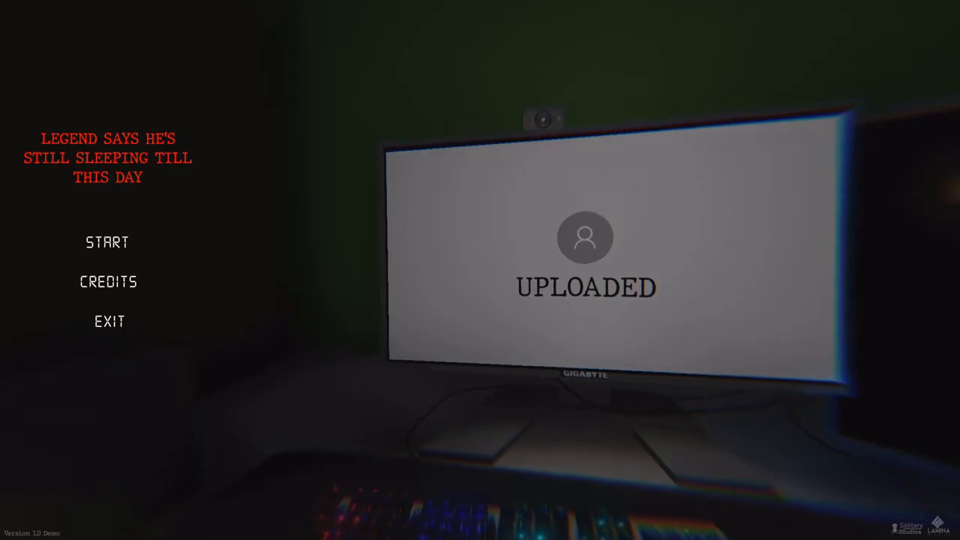
left_click(108, 241)
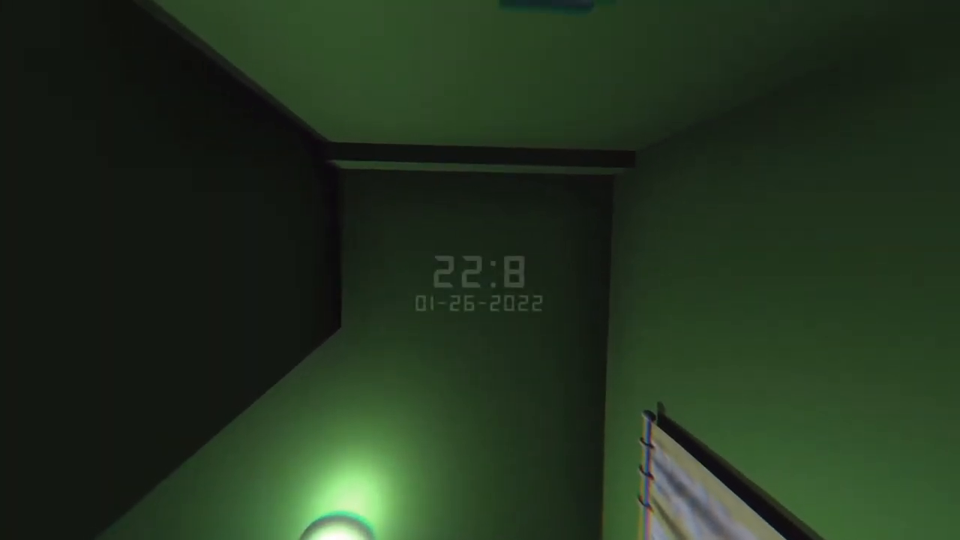